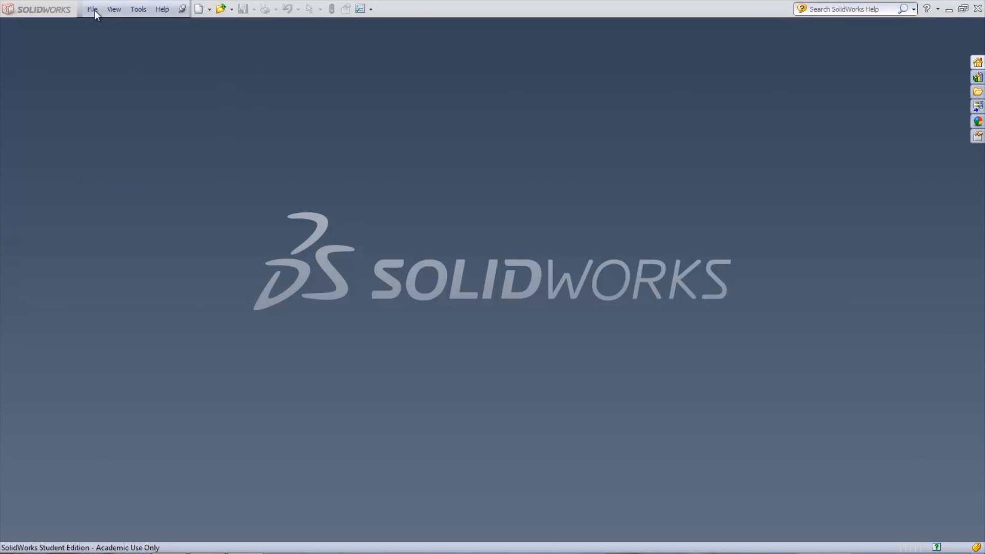
# Open the Brake Rotor Assembly_1 file from the recent documents
pyautogui.click(92, 10)
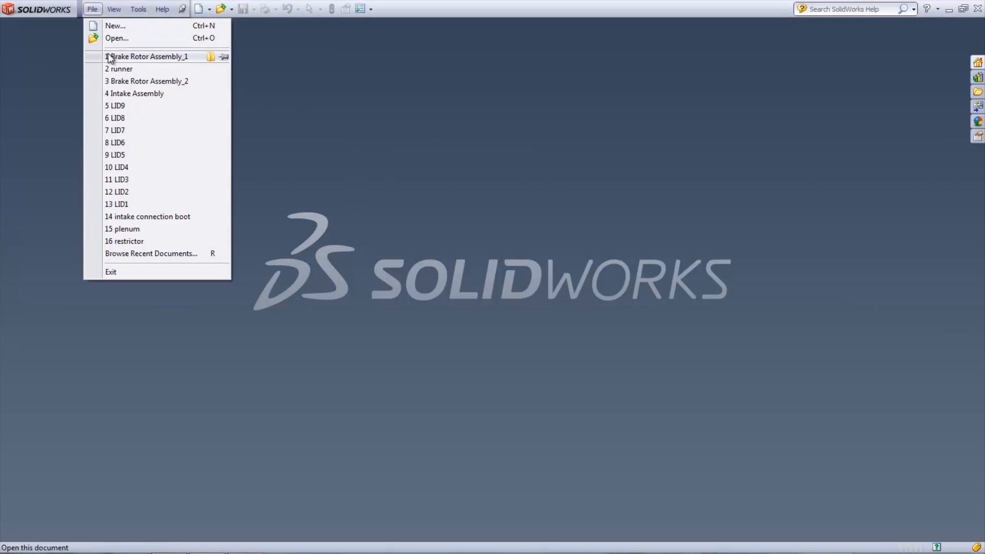
pyautogui.click(149, 57)
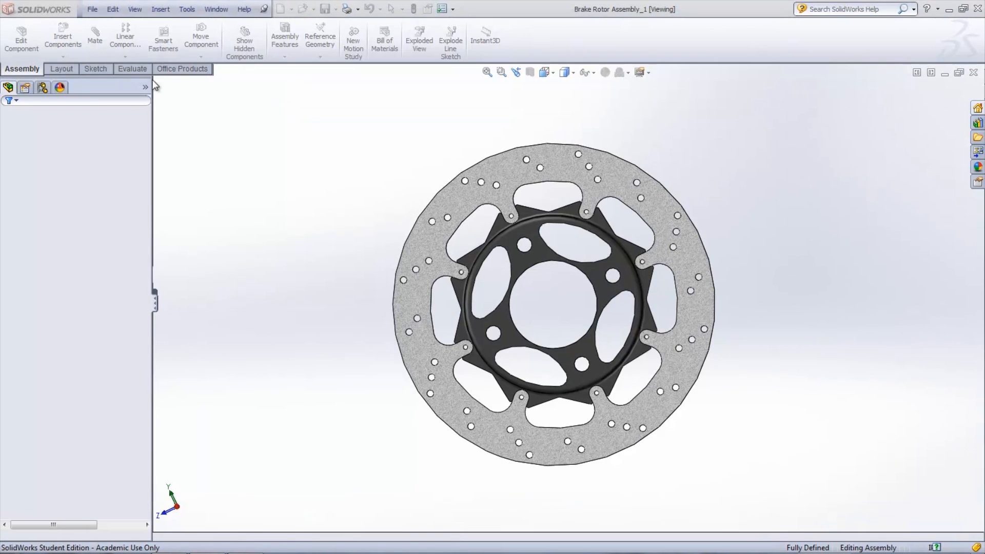
# Enable the SolidWorks Simulation add-in in the Add-Ins manager
pyautogui.click(186, 10)
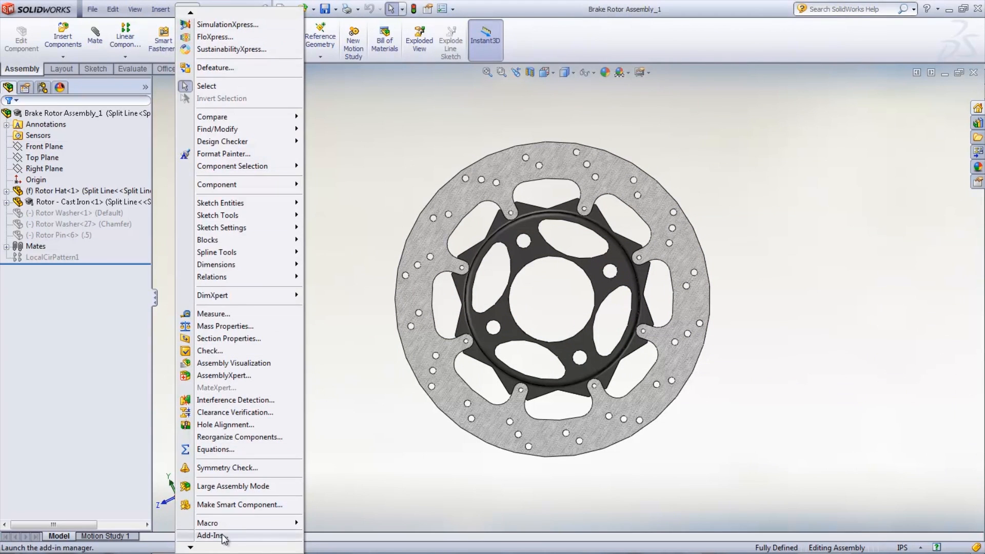
pyautogui.click(209, 535)
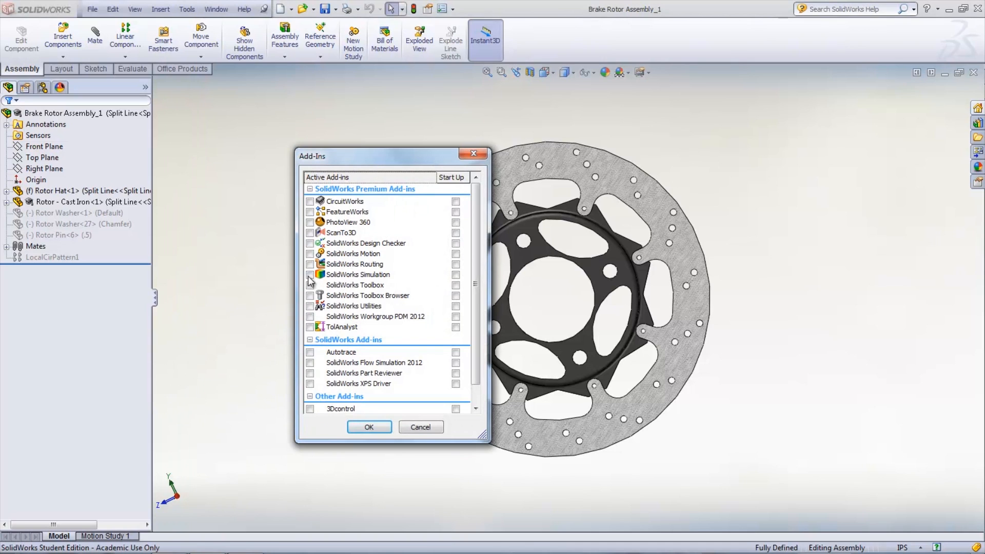
pyautogui.click(310, 275)
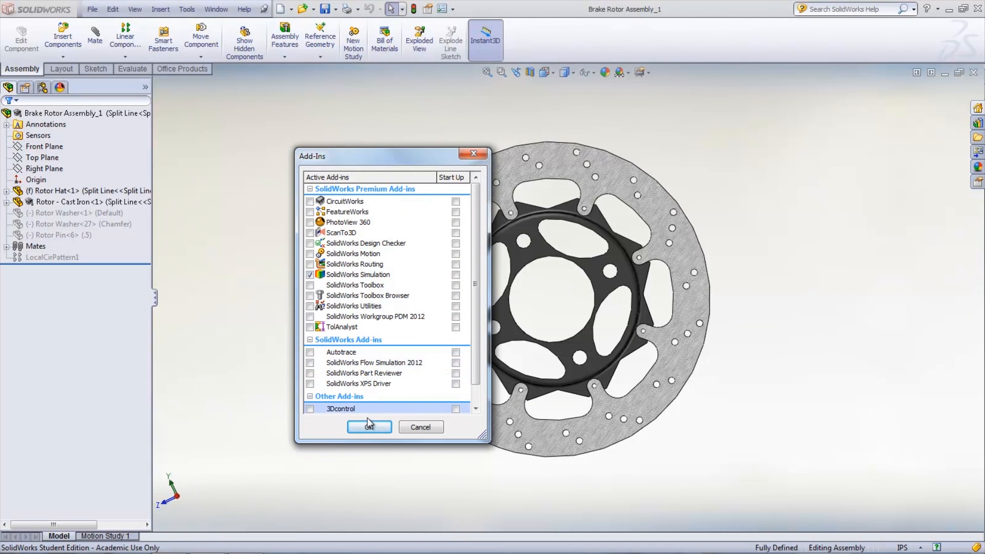
pyautogui.click(368, 426)
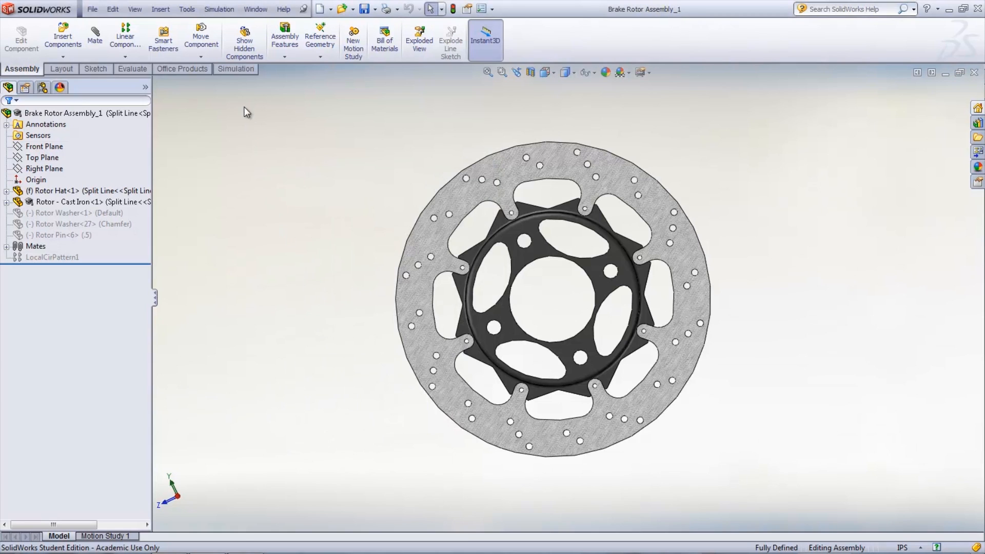
# Create a new static study named Thermal Stress from the Study Advisor
pyautogui.click(235, 69)
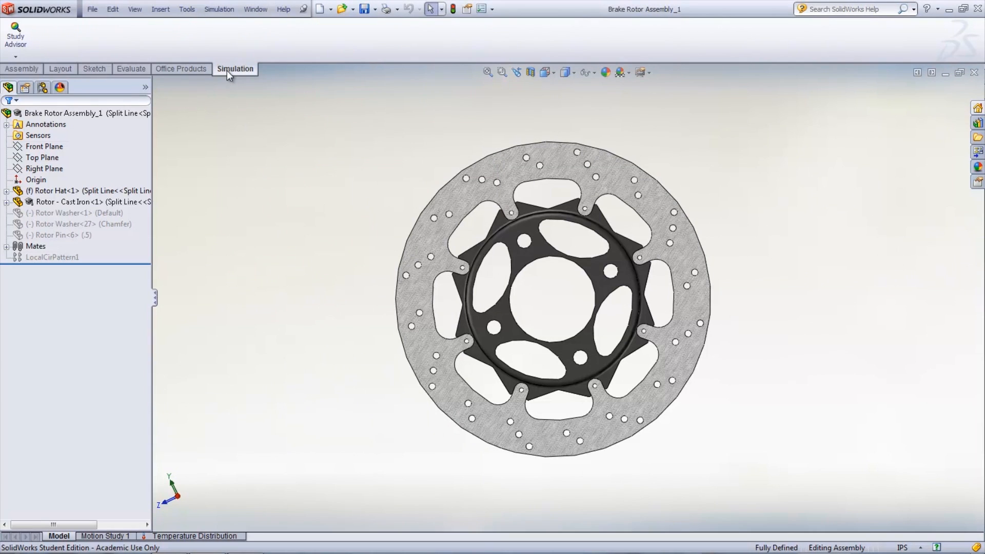
pyautogui.click(14, 57)
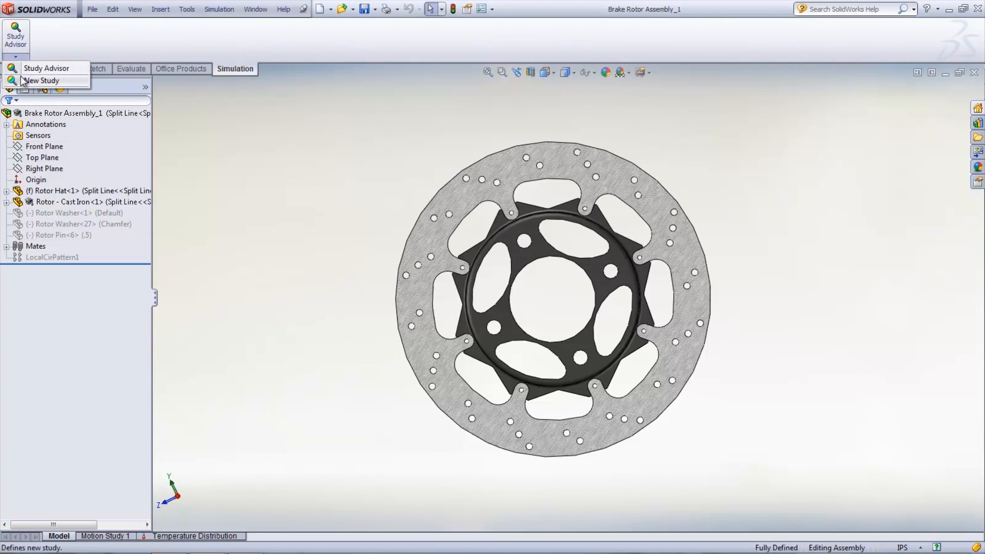
pyautogui.click(41, 80)
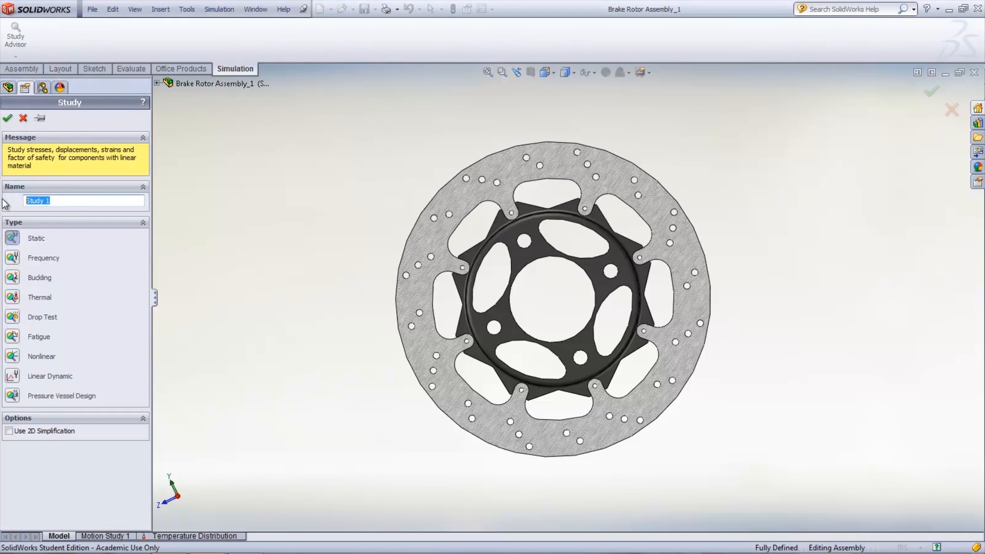
pyautogui.write('Thermal S')
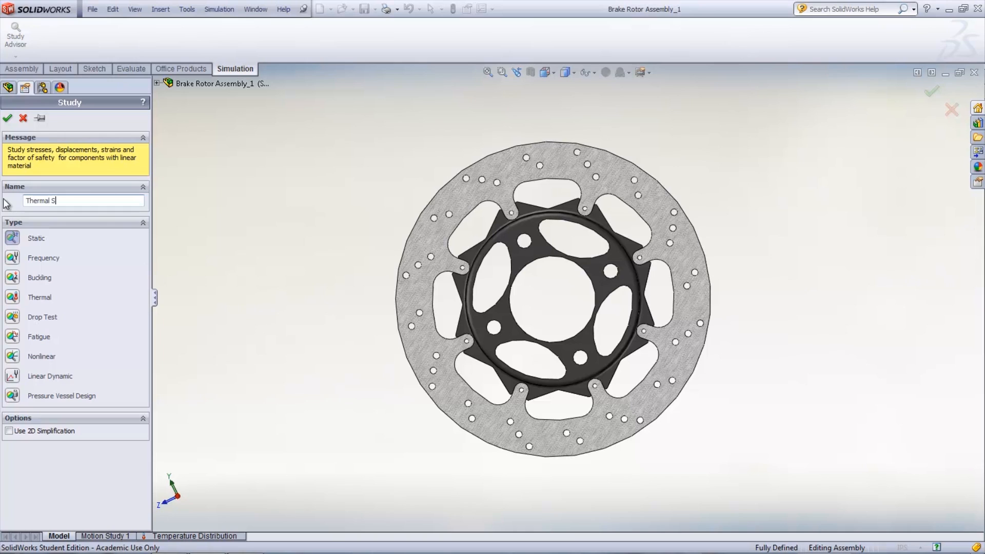
pyautogui.write('tress')
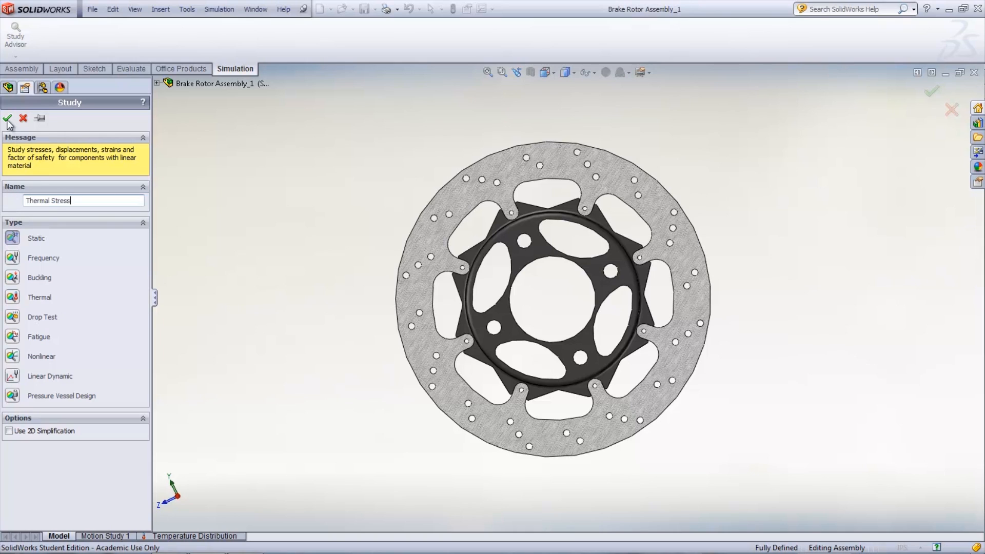
pyautogui.click(7, 119)
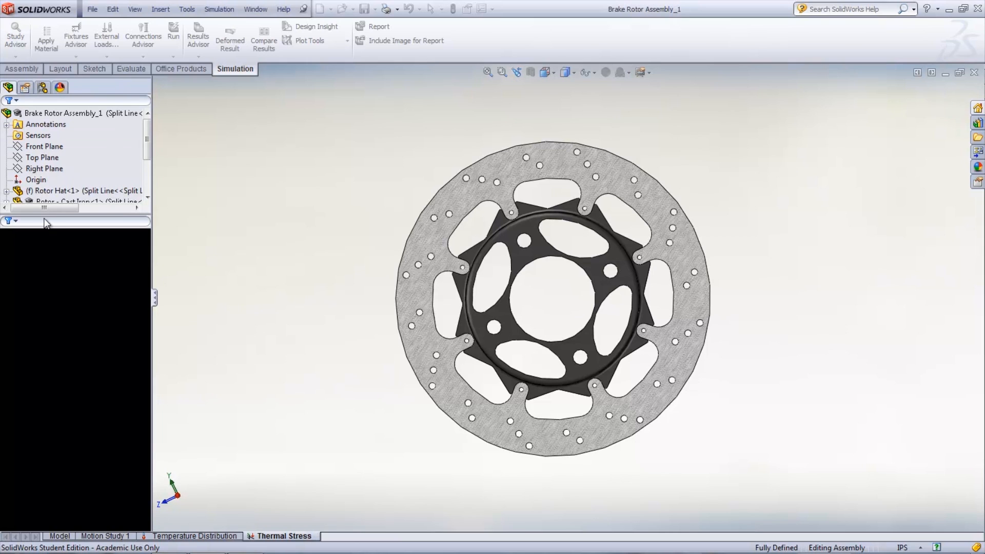
# Apply Gray Cast Iron from the SolidWorks Materials > Iron library to all parts
pyautogui.rightClick(30, 245)
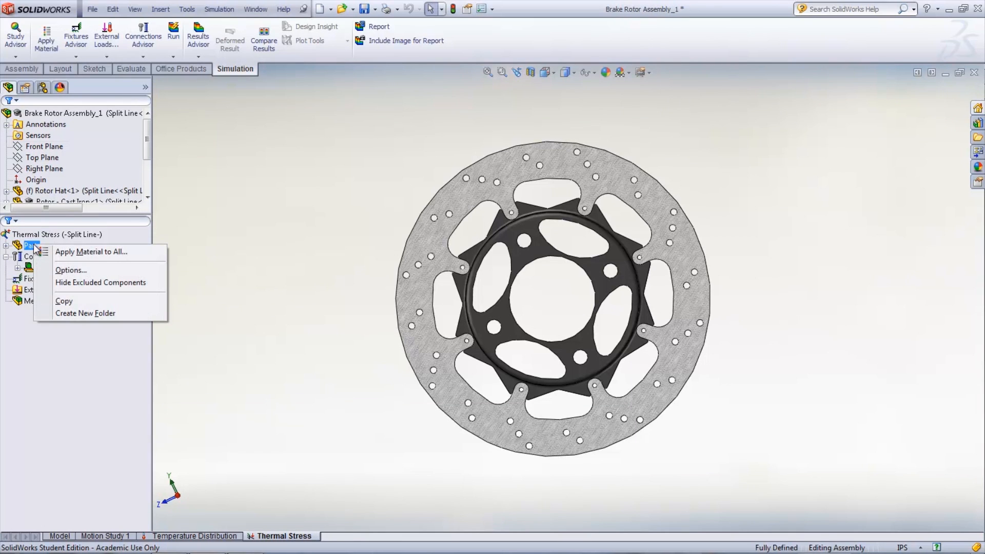
pyautogui.click(91, 251)
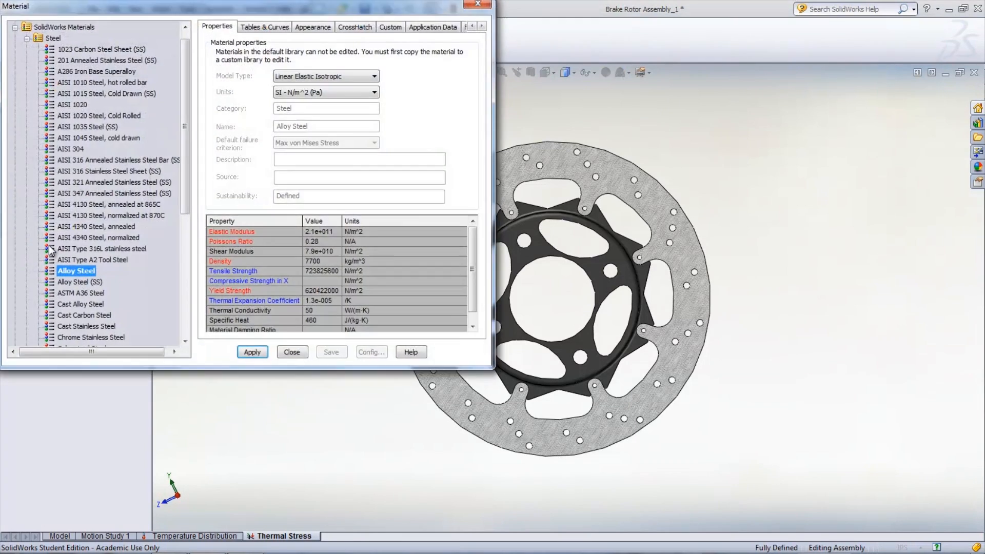
pyautogui.click(27, 38)
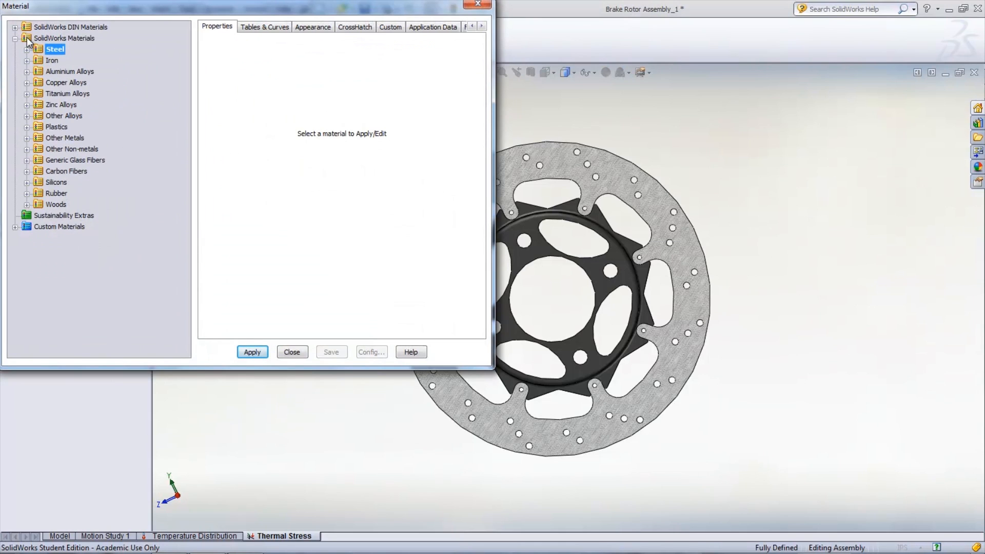
pyautogui.click(28, 60)
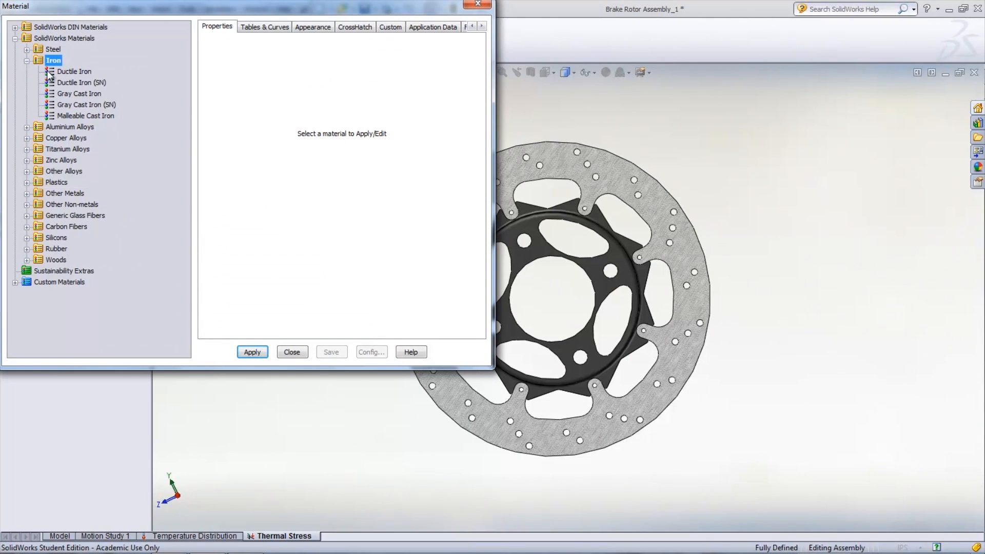
pyautogui.click(80, 93)
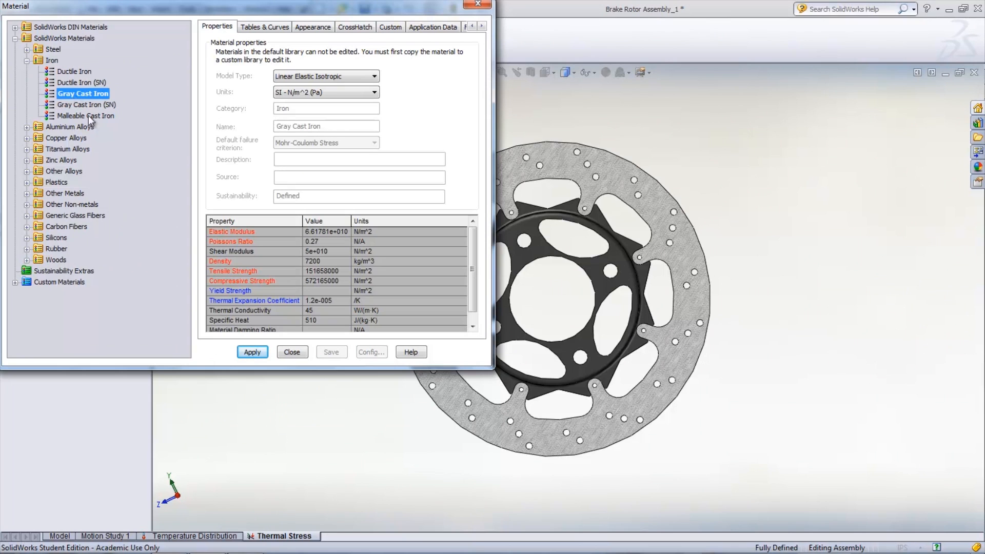
pyautogui.click(252, 352)
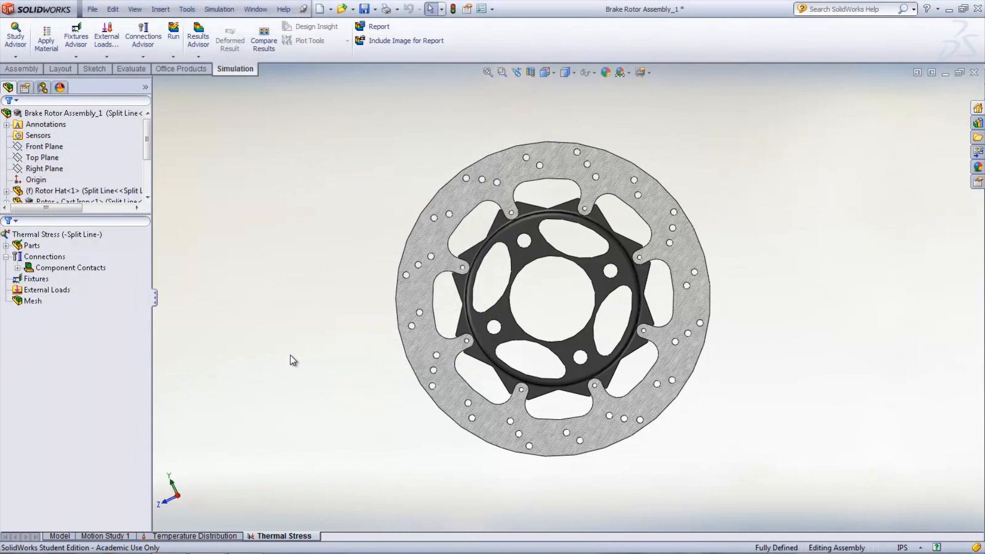
# Add a Fixed Geometry restraint to the rotor from the fixtures options
pyautogui.click(46, 289)
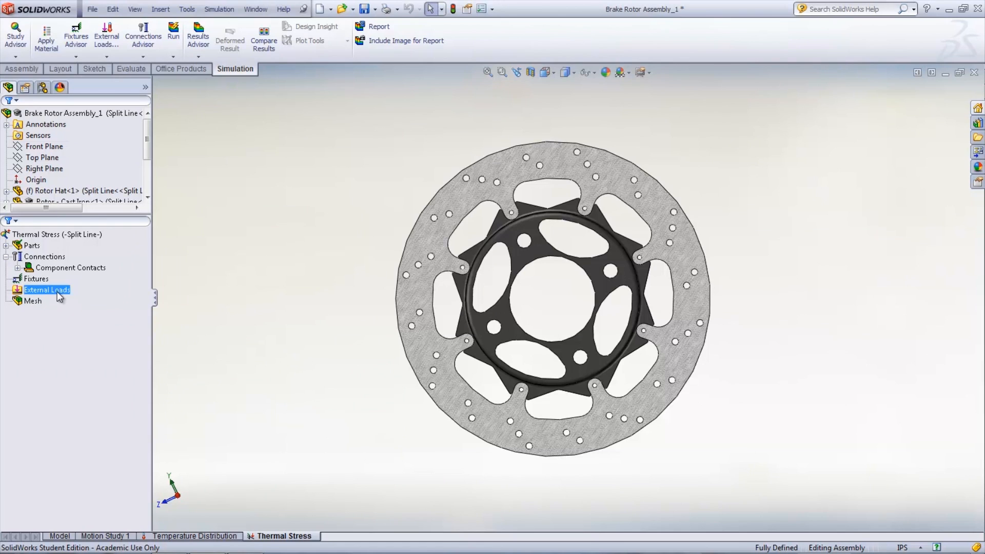
pyautogui.rightClick(35, 278)
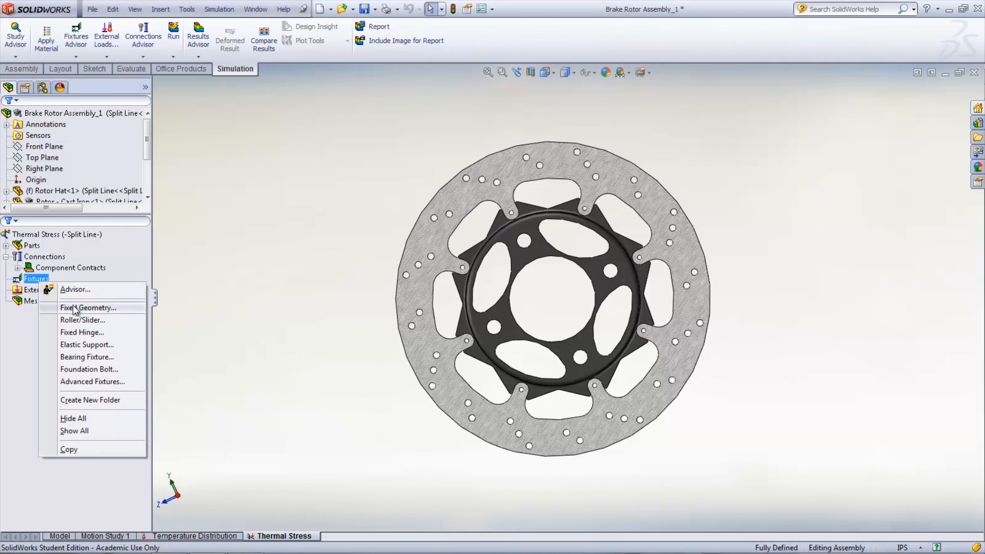
pyautogui.click(88, 306)
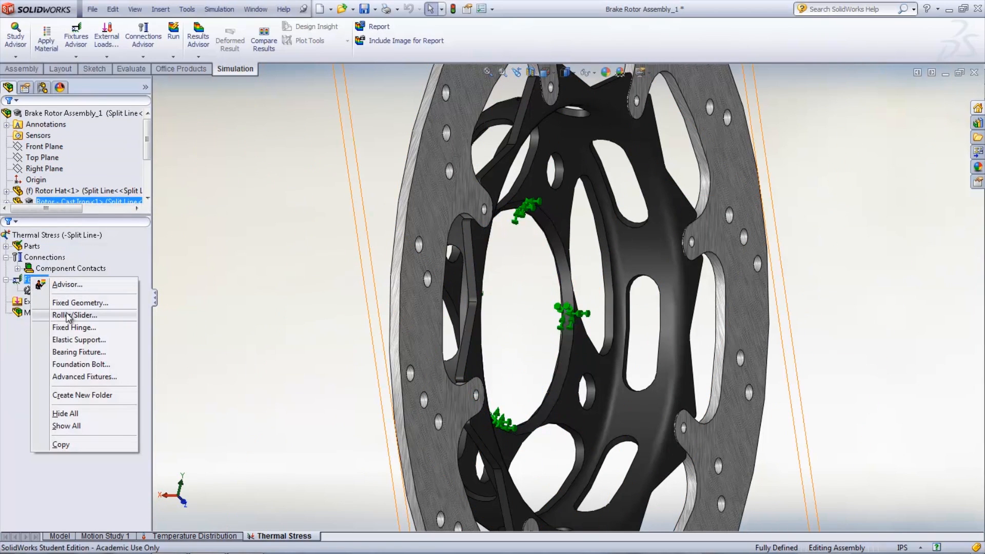
# Add a Roller/Slider restraint on the split face at the rotor's bottom
pyautogui.click(74, 315)
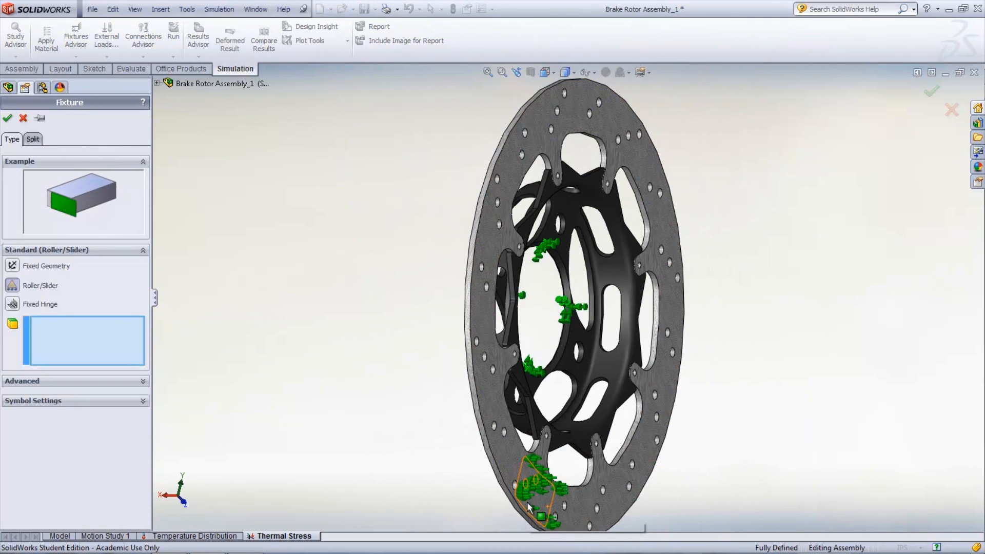
pyautogui.click(542, 497)
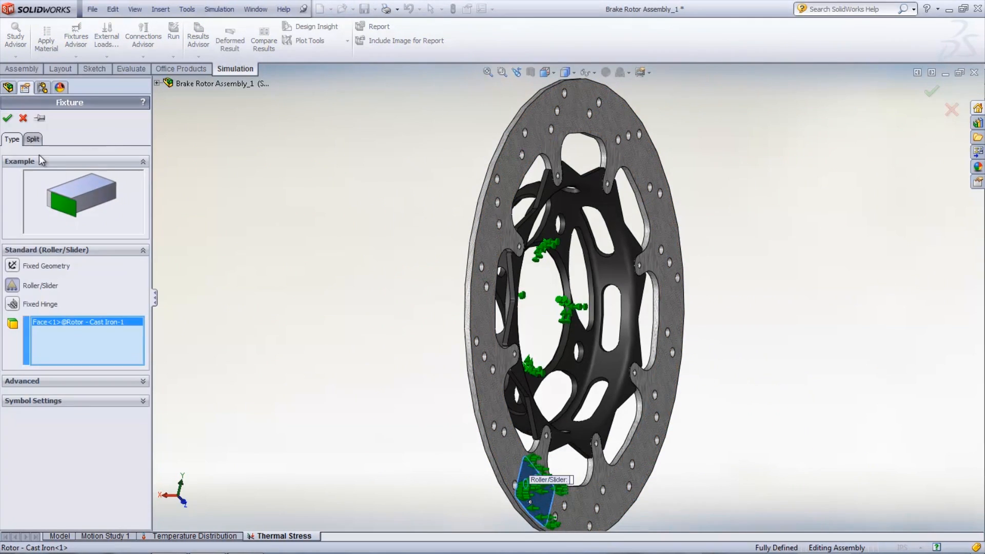
pyautogui.click(7, 118)
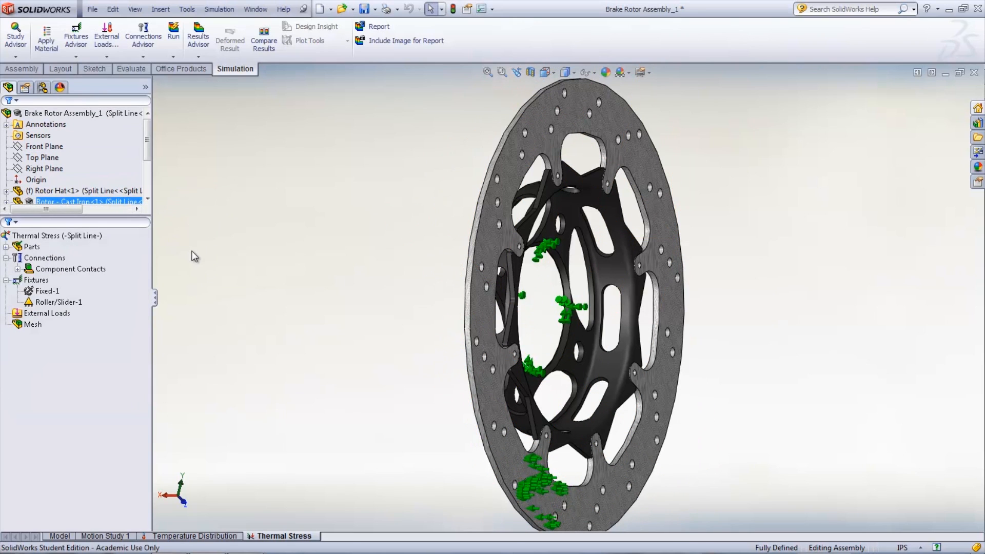
# Apply a 1e+006 N/m^2 pressure load on the rotor's bottom split face
pyautogui.rightClick(46, 313)
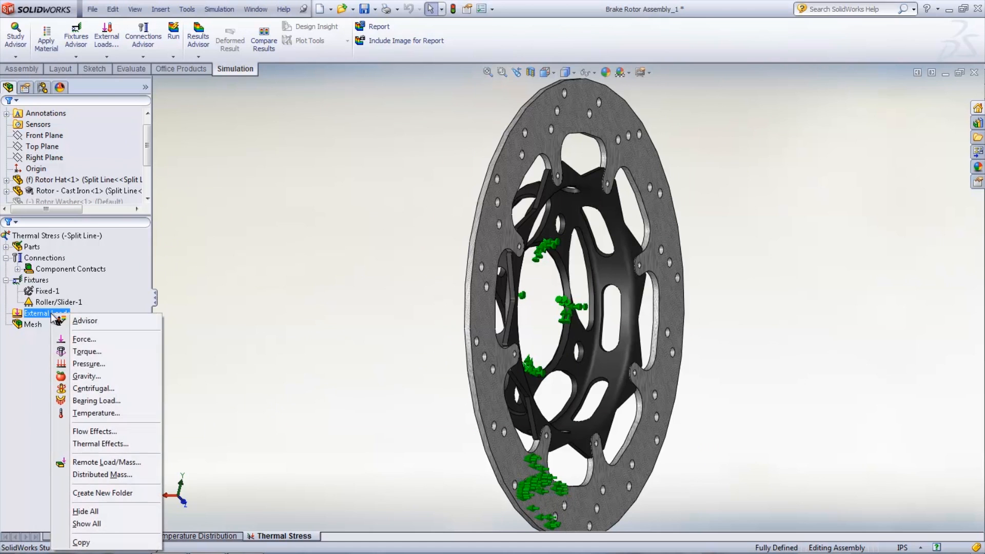
pyautogui.click(88, 363)
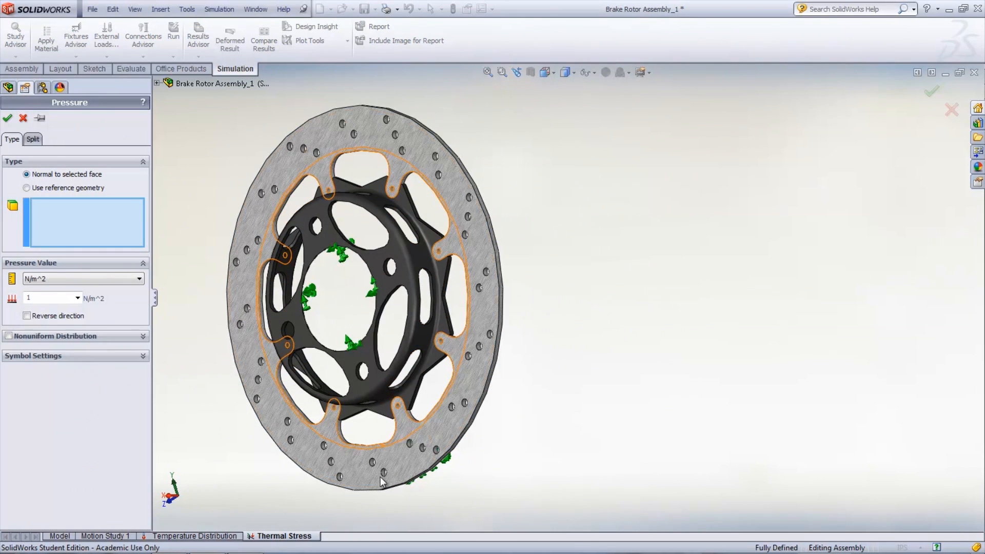
pyautogui.moveTo(408, 458)
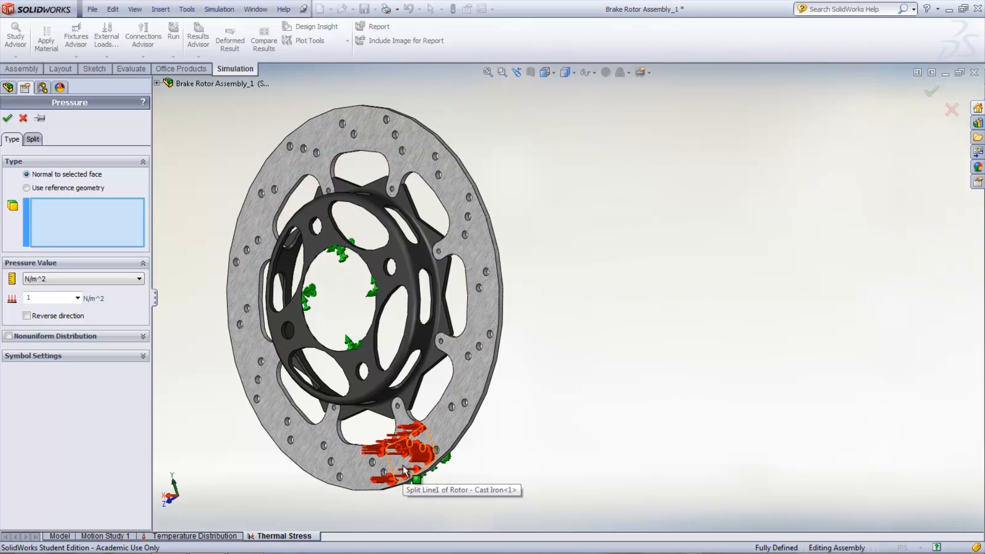
pyautogui.click(409, 446)
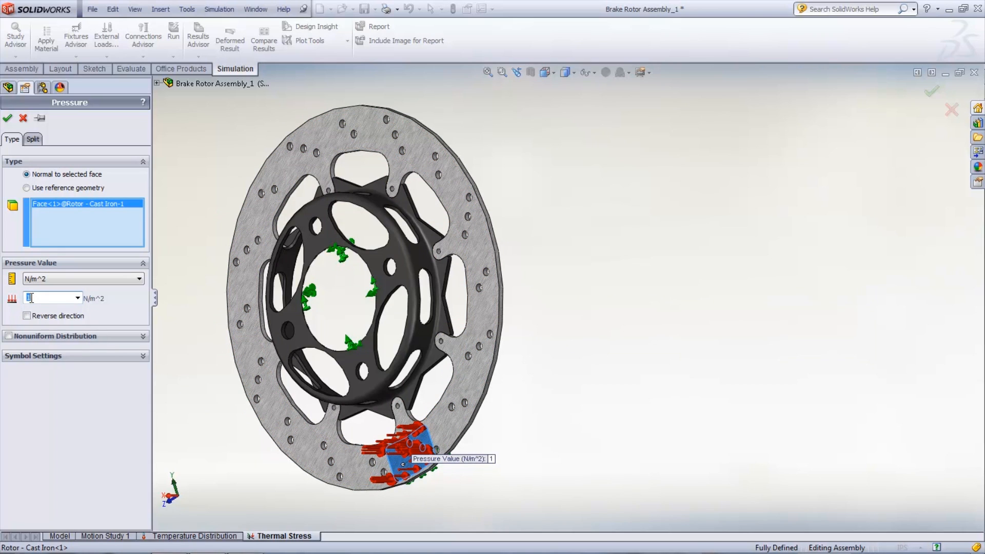
pyautogui.write('1e+00')
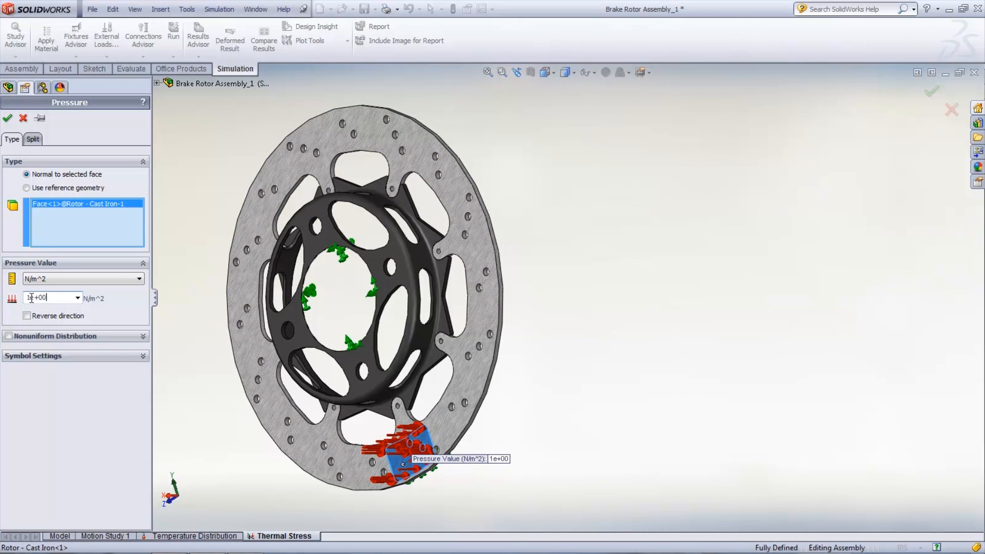
pyautogui.write('1e+006')
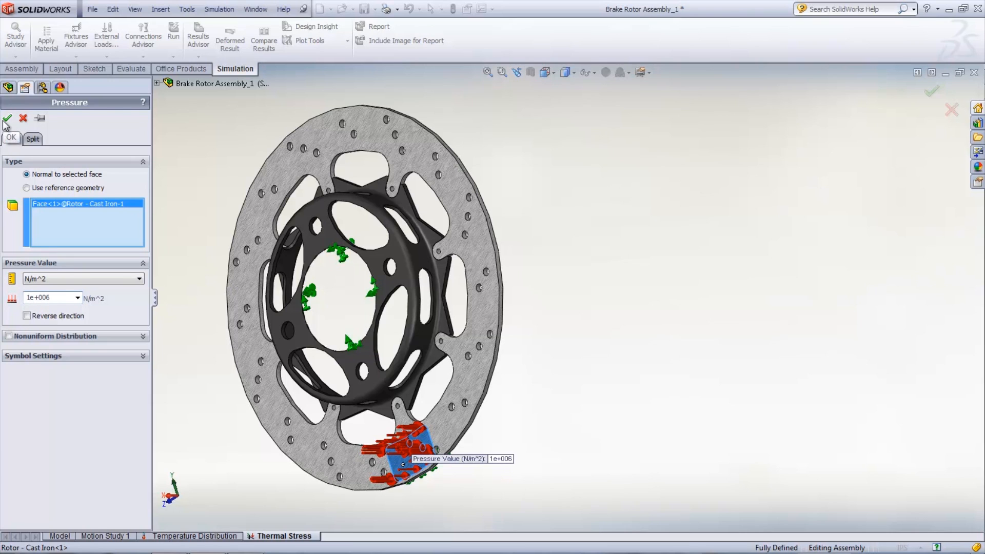
pyautogui.click(7, 119)
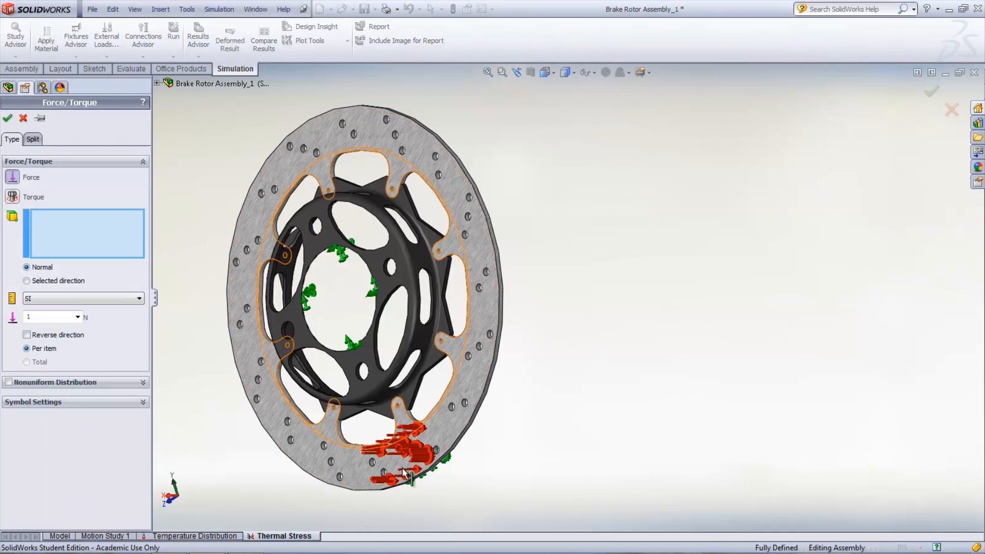
# Apply a 497 N force on the bottom split face in a selected direction about Rotor Hat Axis1
pyautogui.click(399, 467)
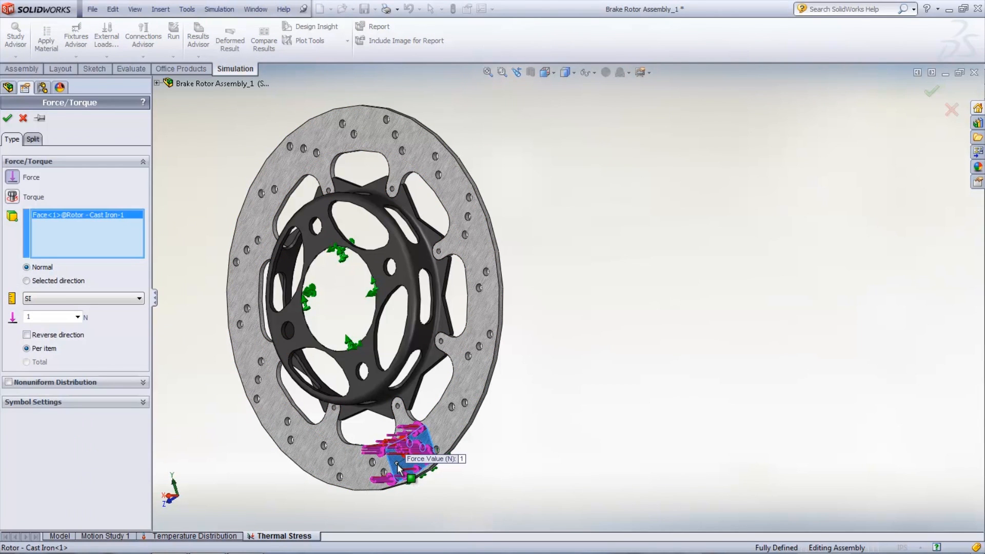
pyautogui.click(26, 281)
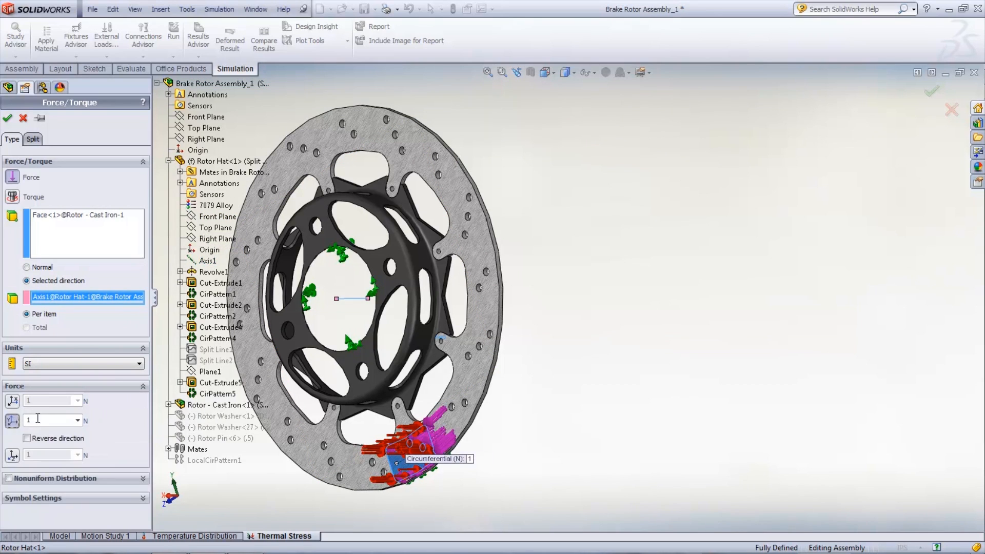
pyautogui.write('497')
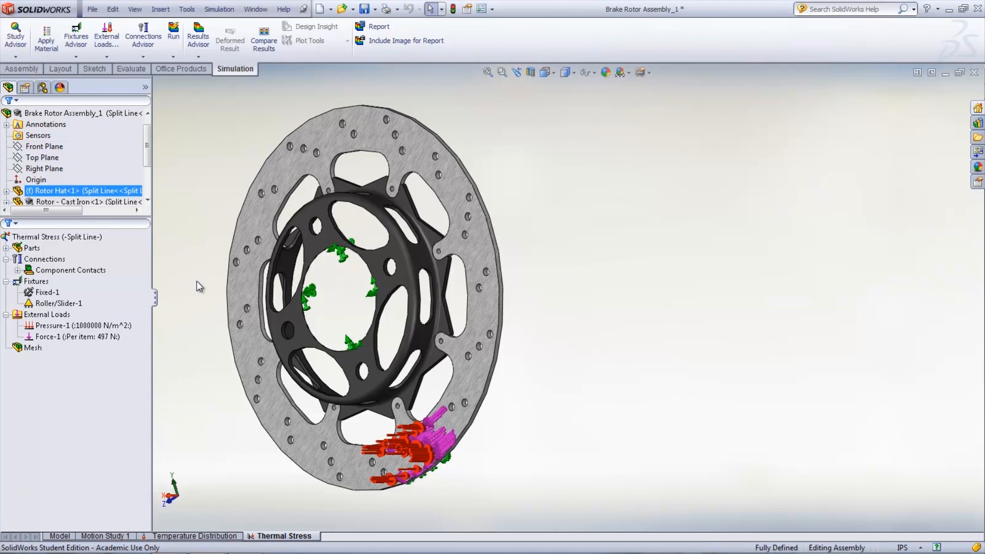
# Set the study's Flow/Thermal Effects to temperatures from the thermal study at time step 30
pyautogui.click(56, 237)
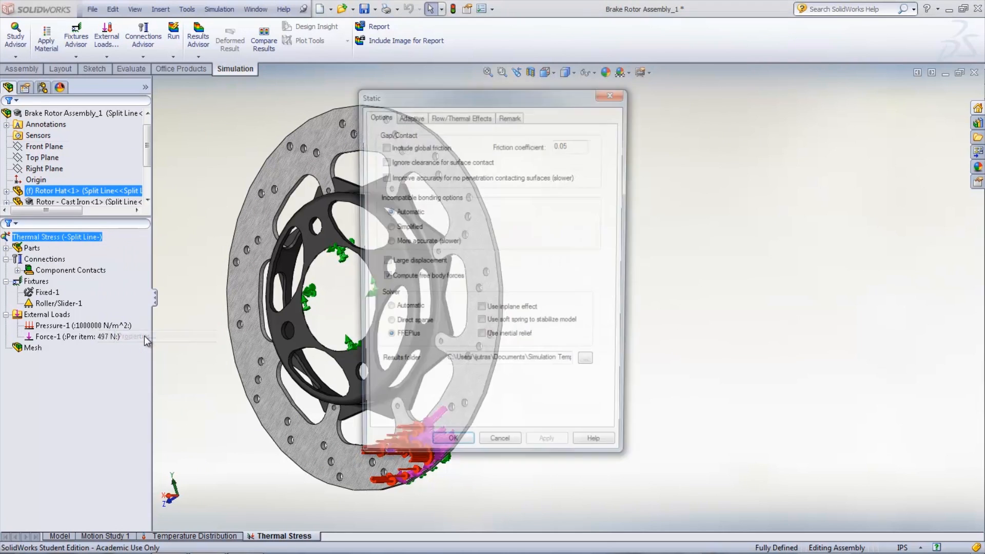
pyautogui.click(461, 115)
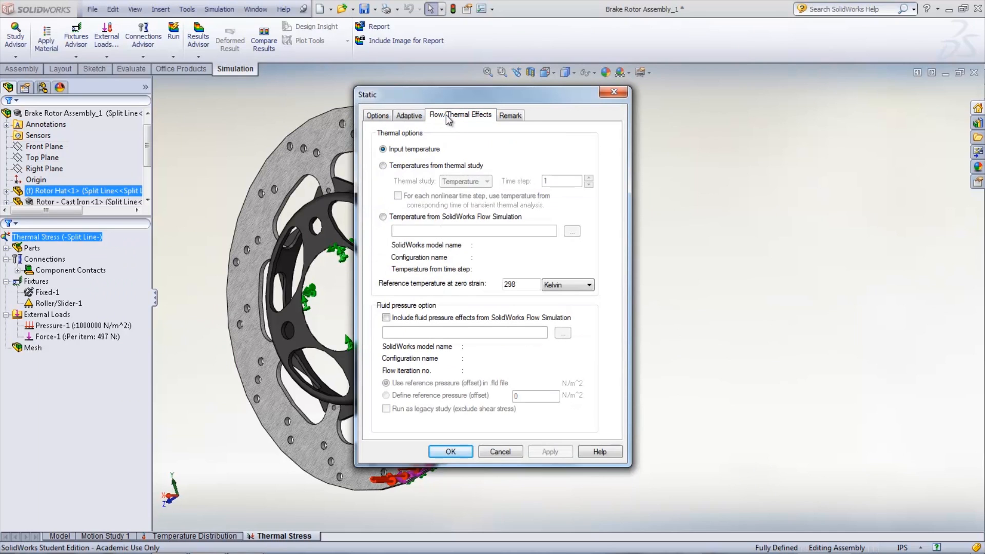
pyautogui.click(383, 165)
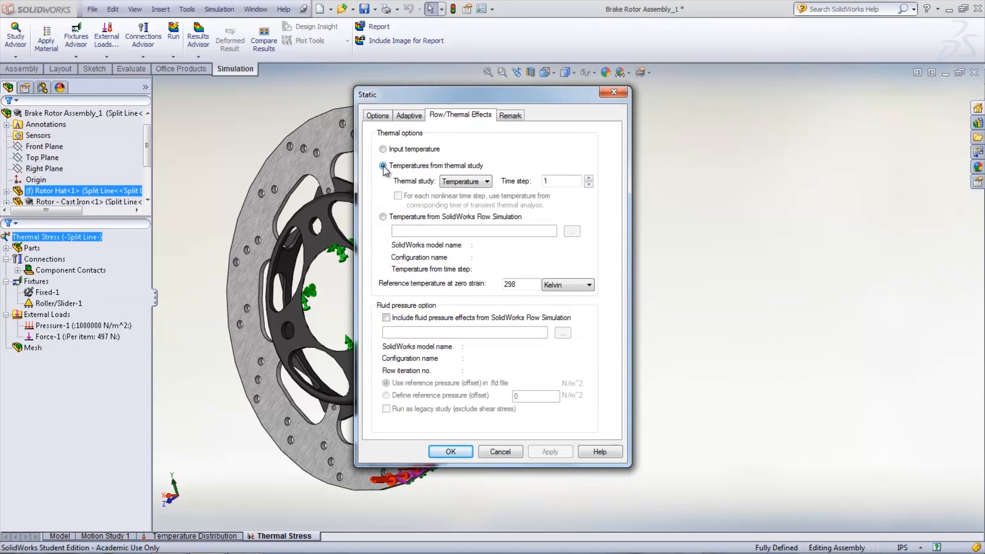
pyautogui.click(558, 181)
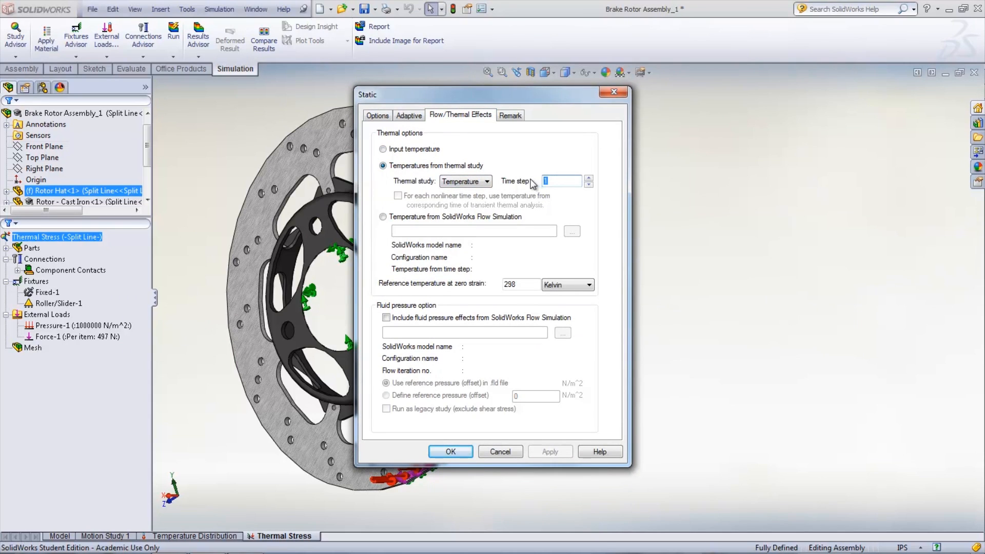
pyautogui.write('30')
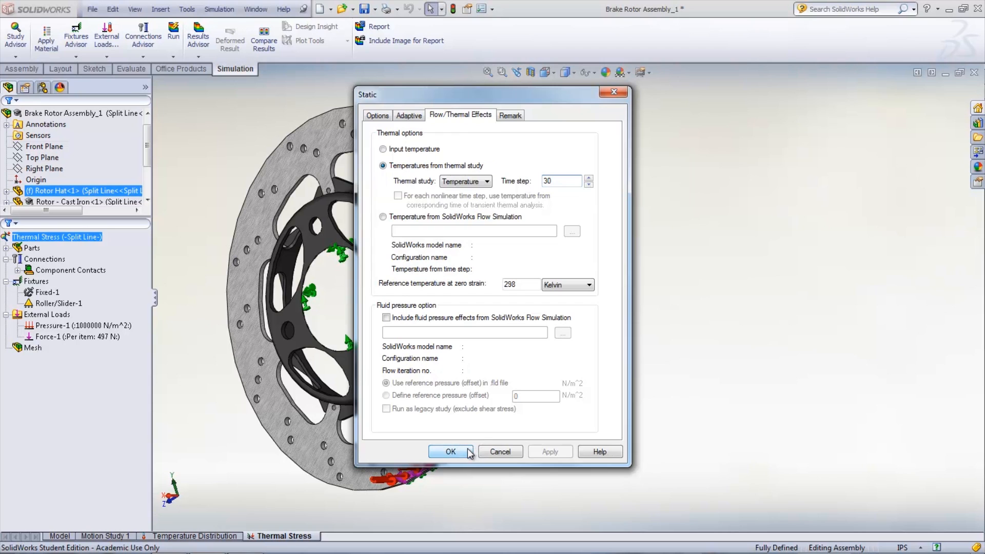
pyautogui.click(449, 454)
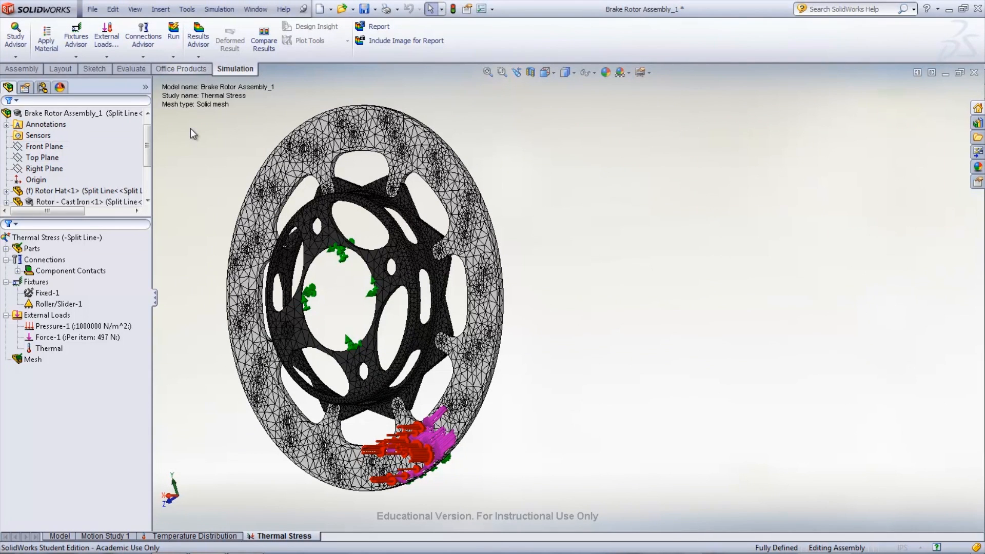
# Run the Thermal Stress analysis after meshing with default settings
pyautogui.click(173, 35)
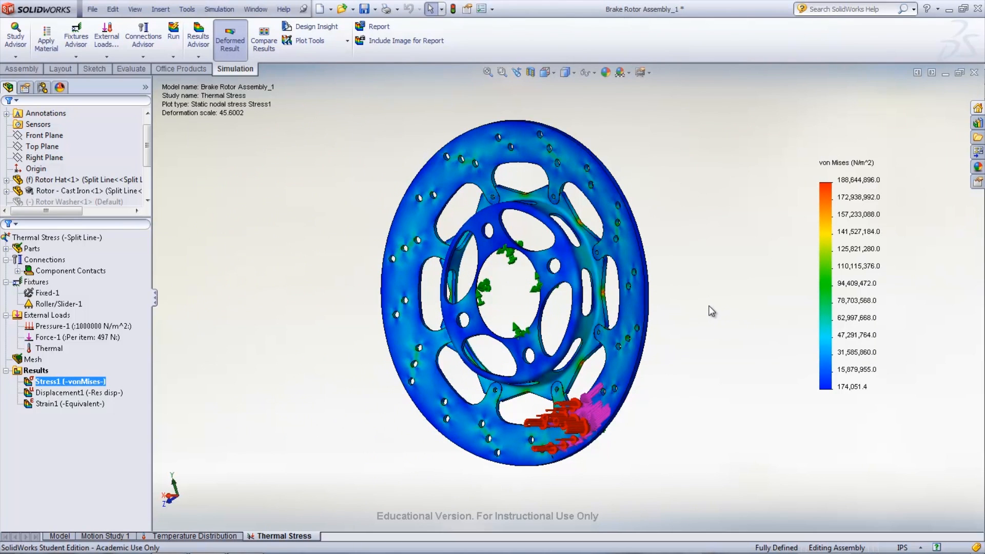
# Show the Stress1 (von Mises) result plot on the rotor assembly
pyautogui.click(79, 393)
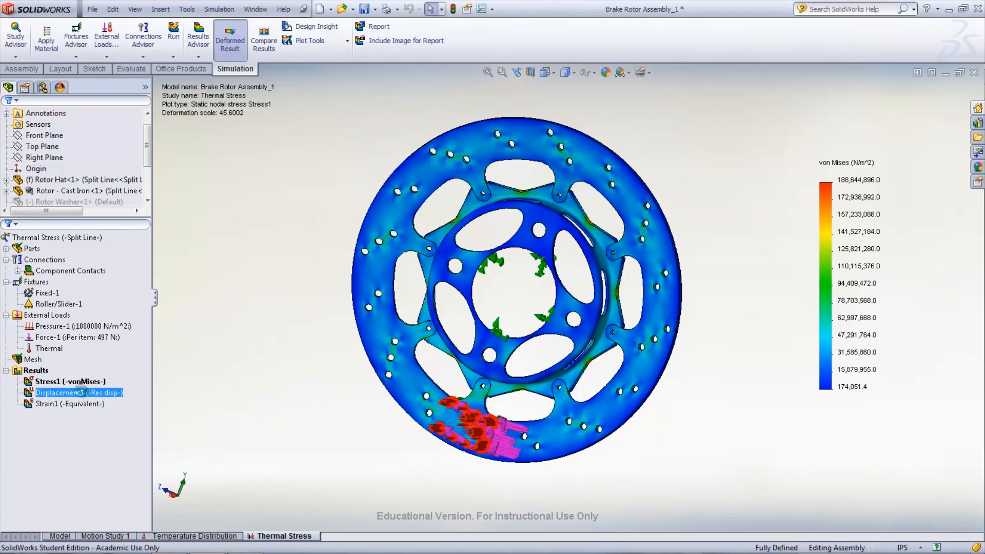